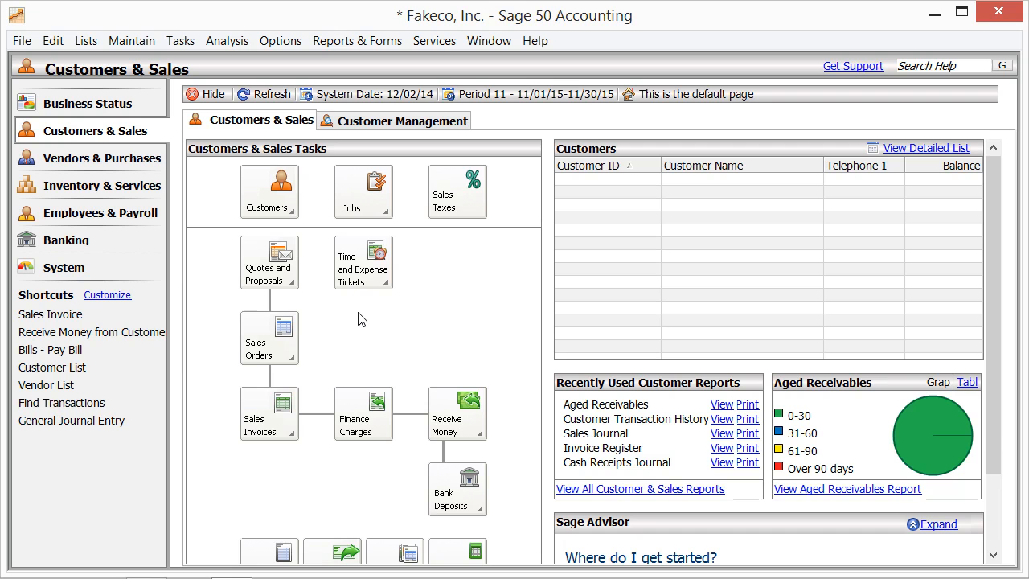
- Launch the Set Up Sales Taxes wizard from Maintain > Sales Taxes
click(131, 41)
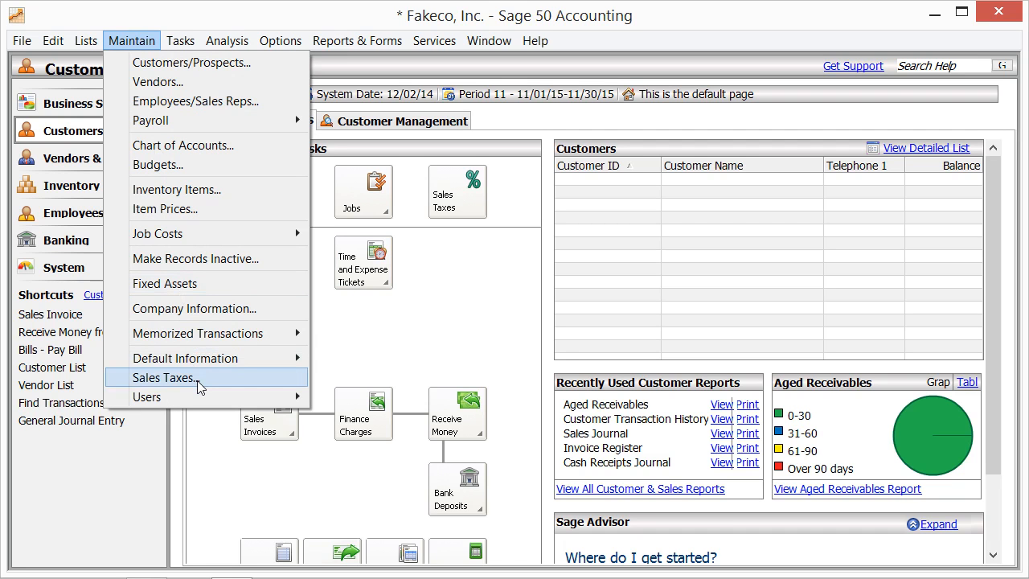
click(163, 378)
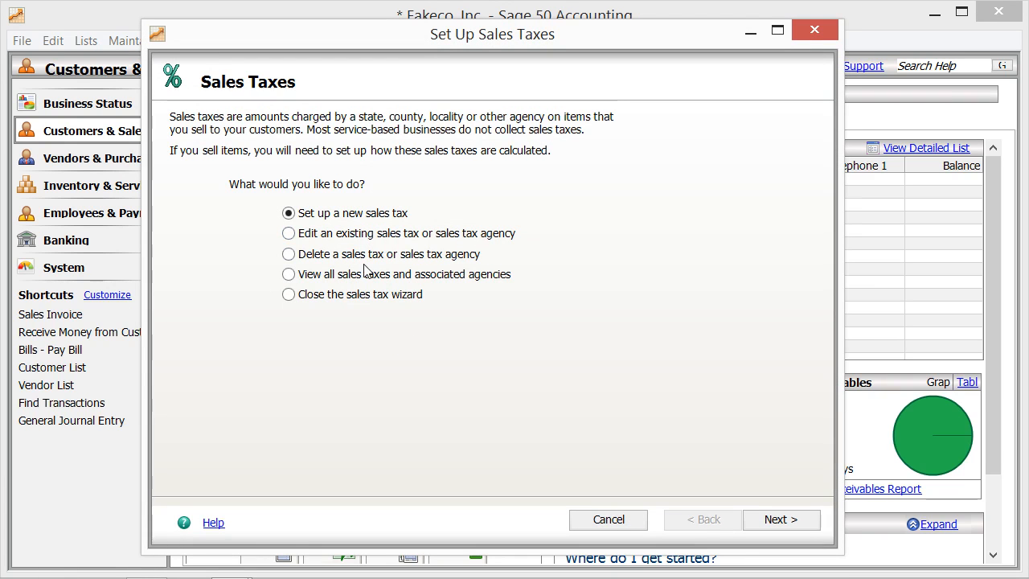
click(779, 520)
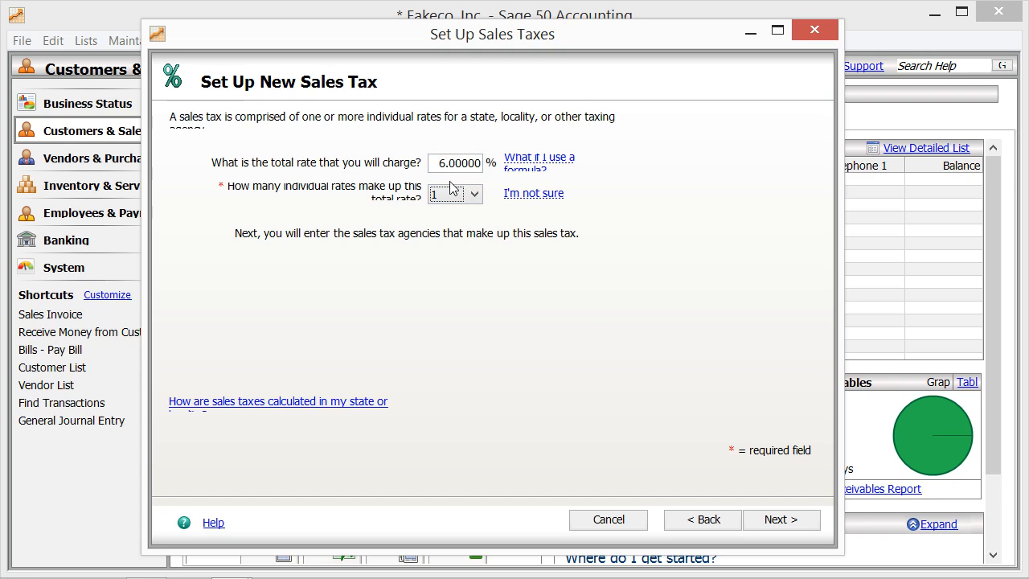
mouse_move(458, 217)
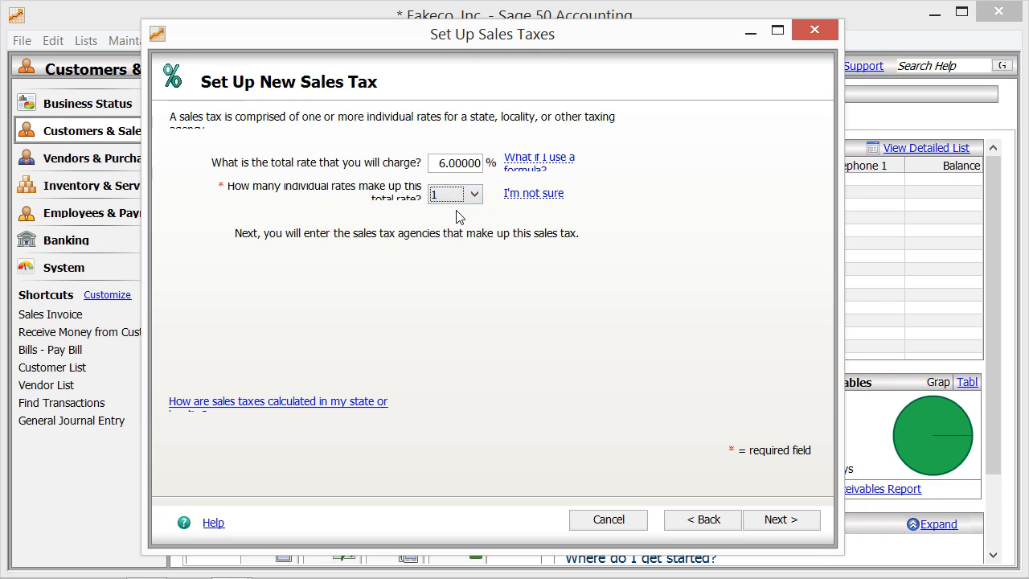
- Confirm the 6% total rate with one individual rate and continue
click(780, 519)
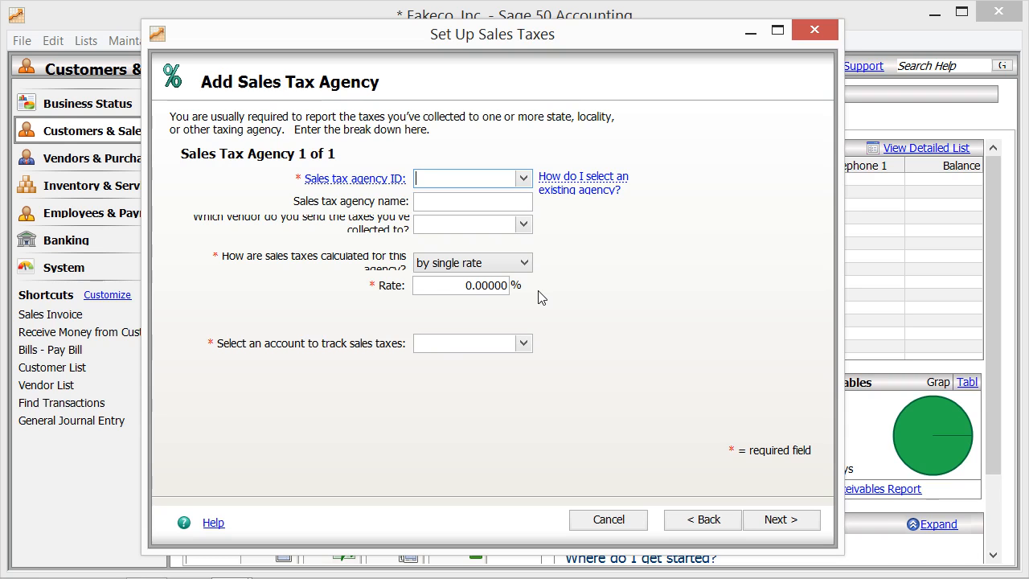
- Add agency MITAX, State of Michigan, single rate 6%, vendor 03mitrea, account 23100
click(523, 262)
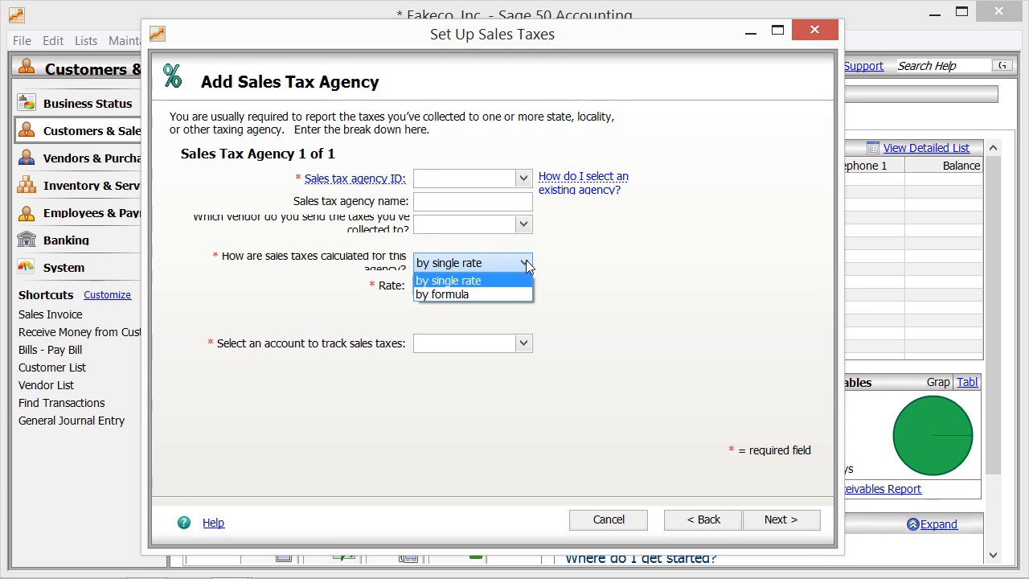
click(448, 280)
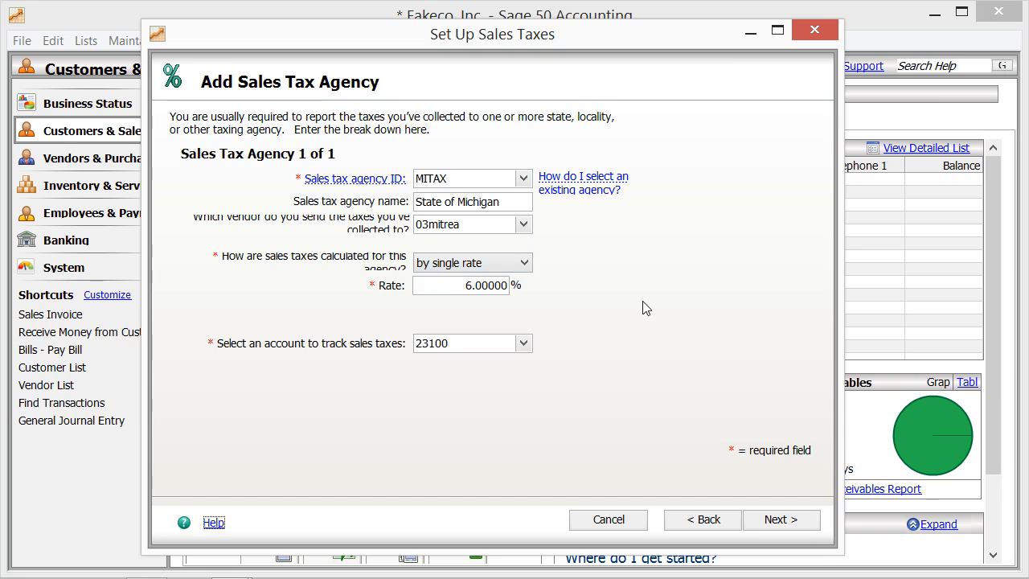
mouse_move(773, 519)
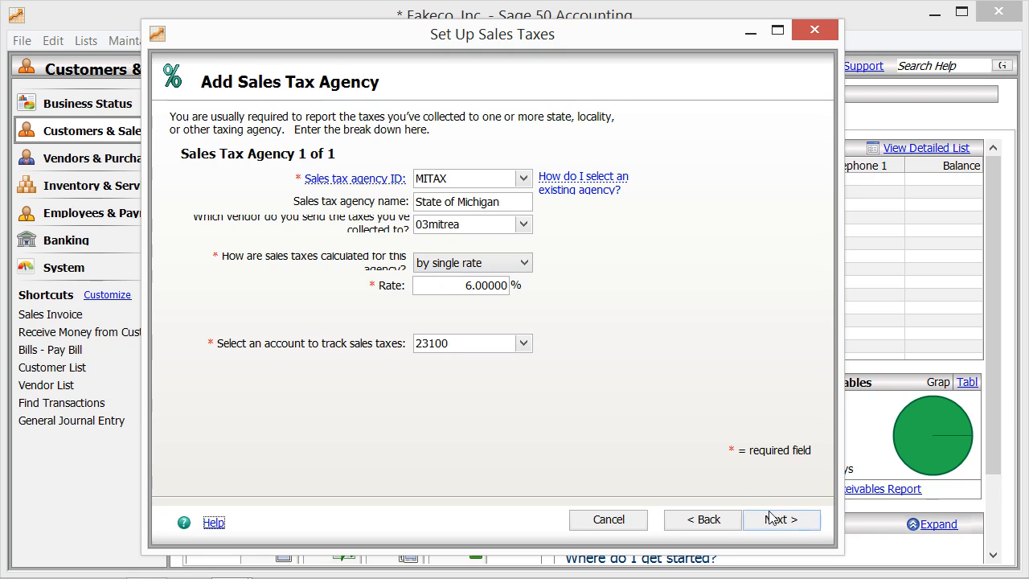
click(780, 519)
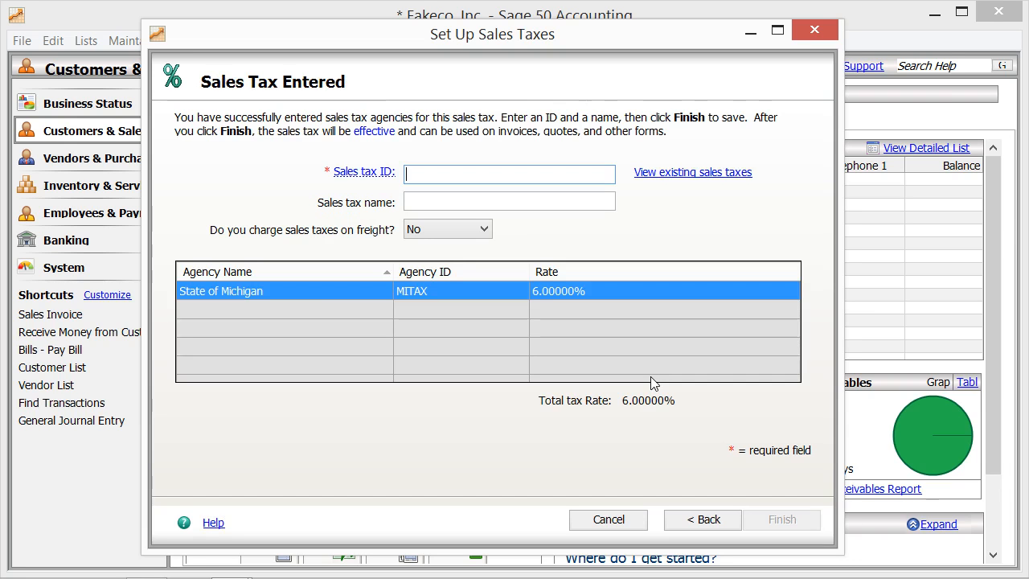
- Advance past the Sales Tax Entered page listing State of Michigan at 6%
click(701, 519)
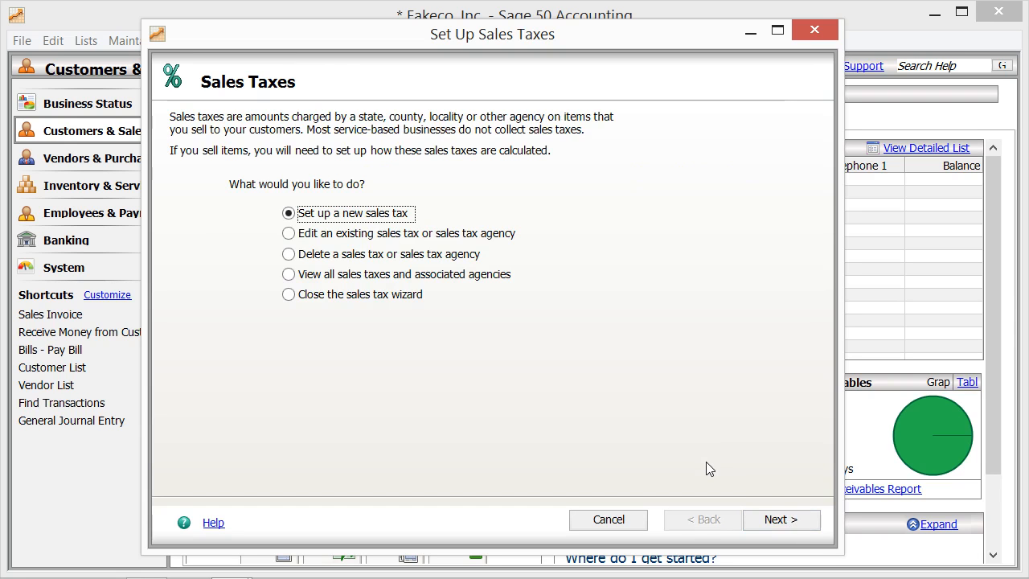